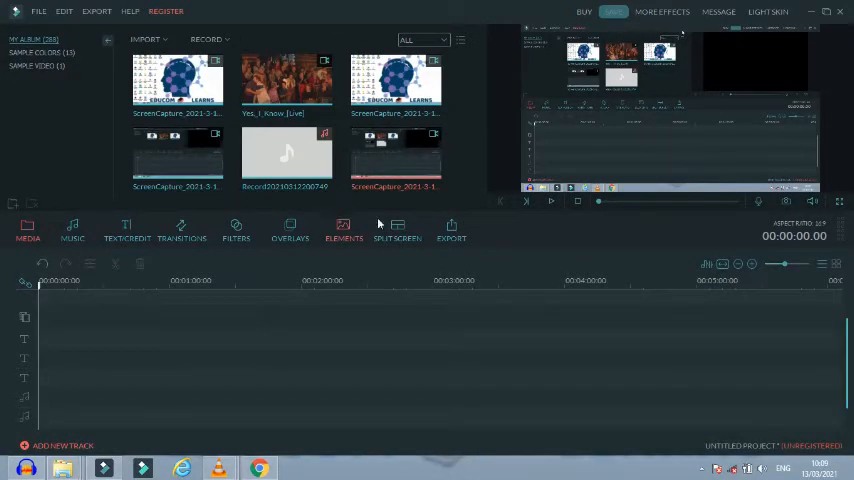
pyautogui.moveTo(518, 264)
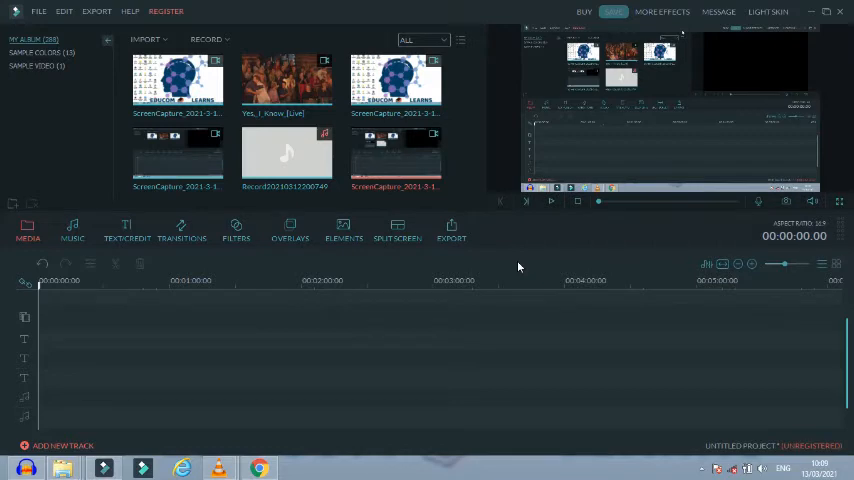
# Step: Reach the Import Media Files option through Filmora's File menu
pyautogui.click(166, 12)
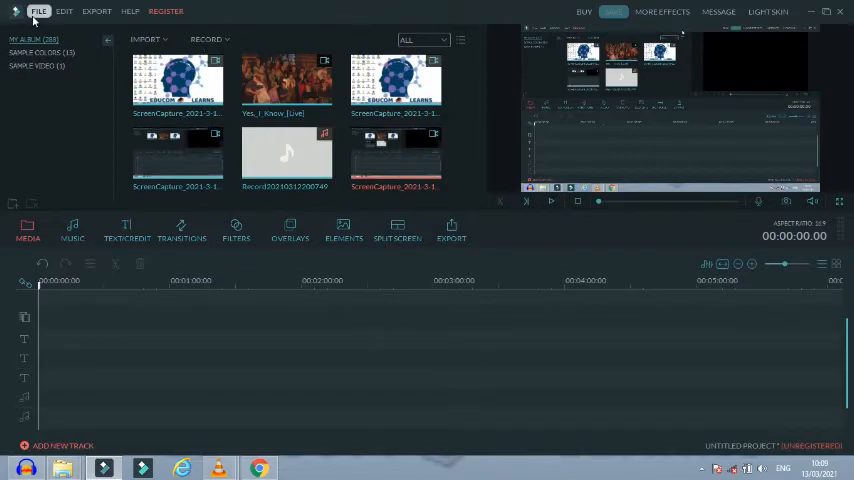
pyautogui.click(40, 12)
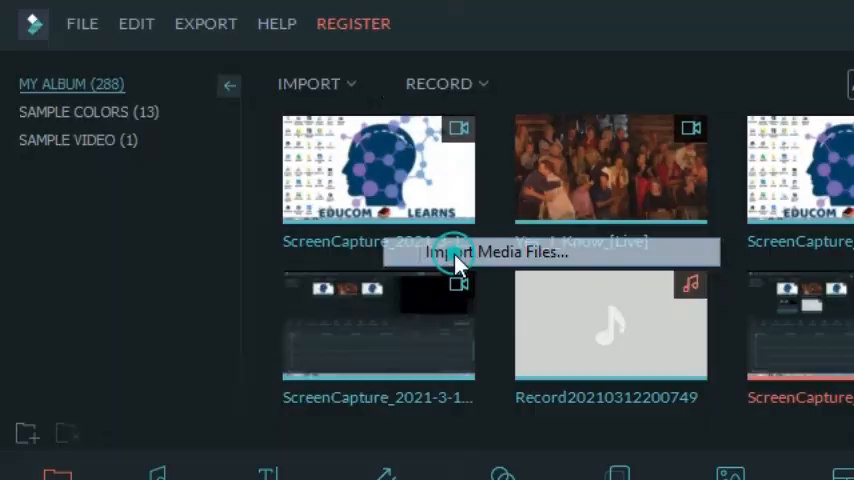
# Step: Browse the import dialog into the Videos library folder and look through its contents
pyautogui.click(496, 252)
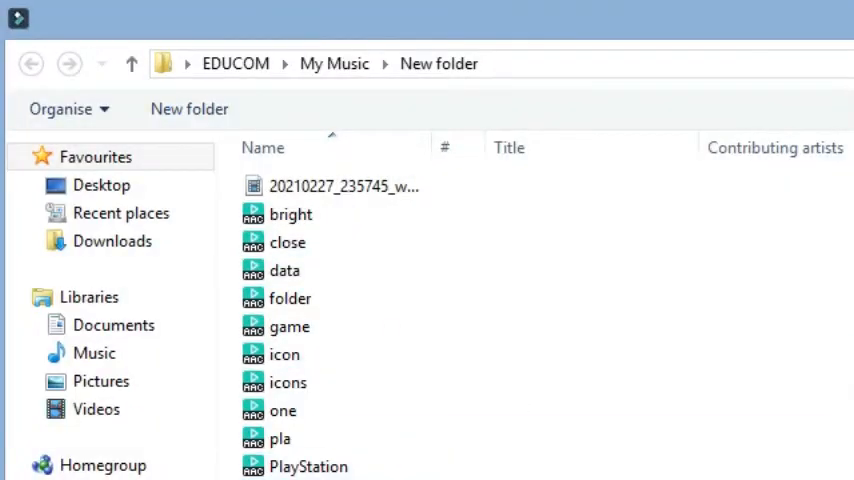
pyautogui.click(94, 352)
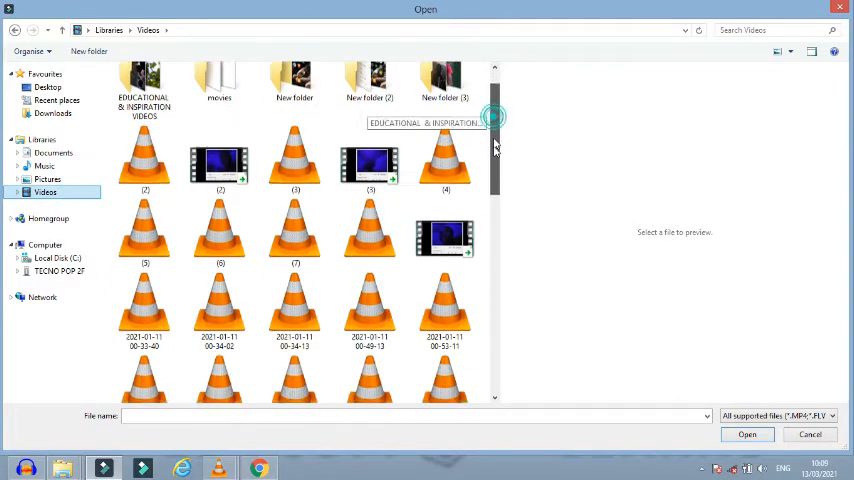
pyautogui.scroll(-3)
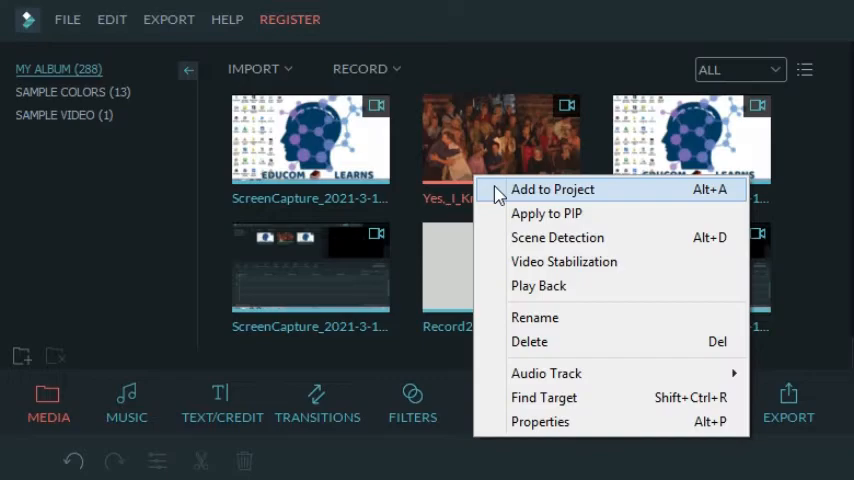
# Step: Add the Yes_I_Know_[Live] clip to the project timeline
pyautogui.click(552, 188)
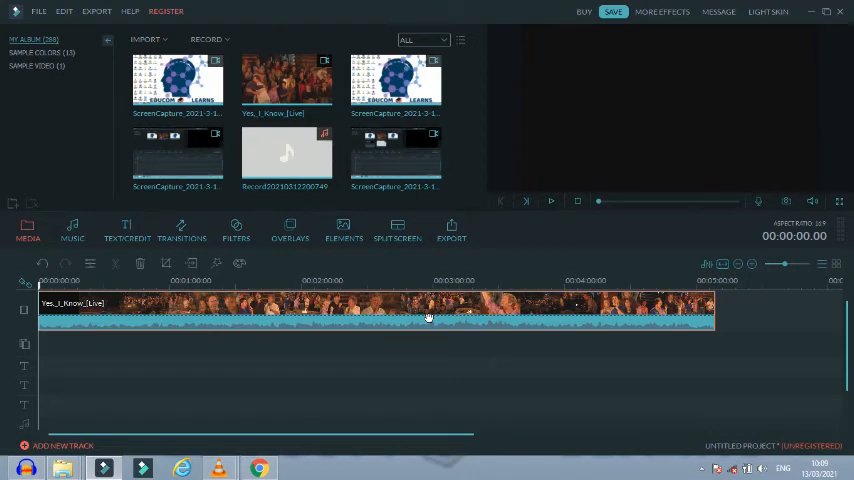
# Step: Detach the Yes_I_Know_[Live] clip's audio onto its own track
pyautogui.rightClick(316, 320)
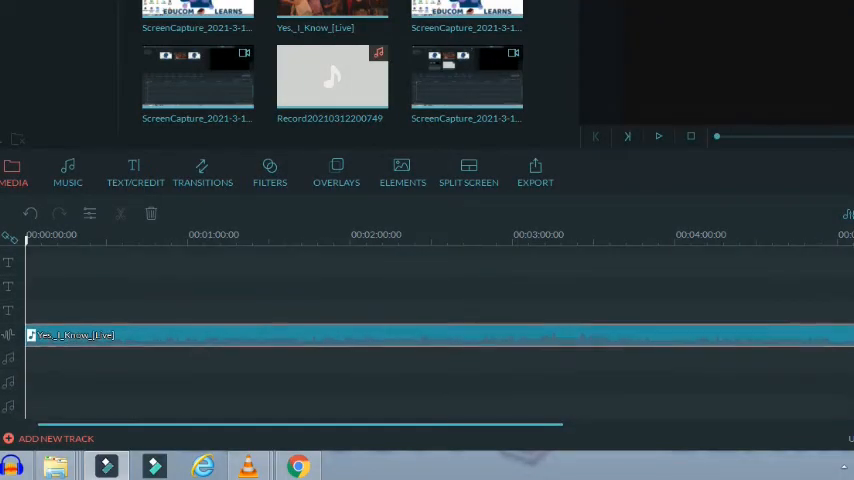
pyautogui.moveTo(312, 348)
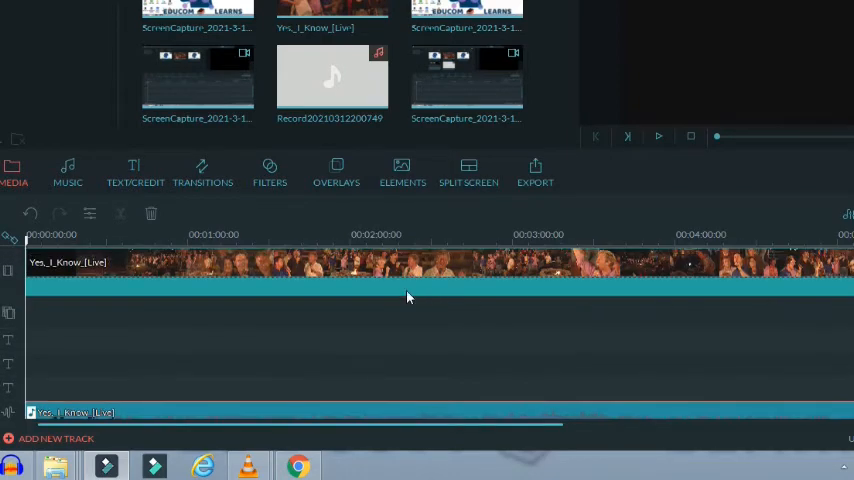
# Step: Delete the video part of the clip from the timeline, keeping only the audio
pyautogui.rightClick(408, 296)
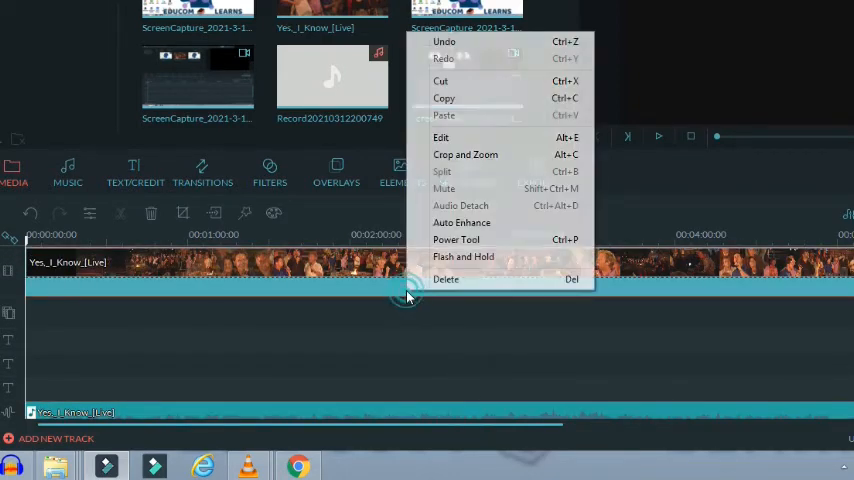
pyautogui.click(446, 280)
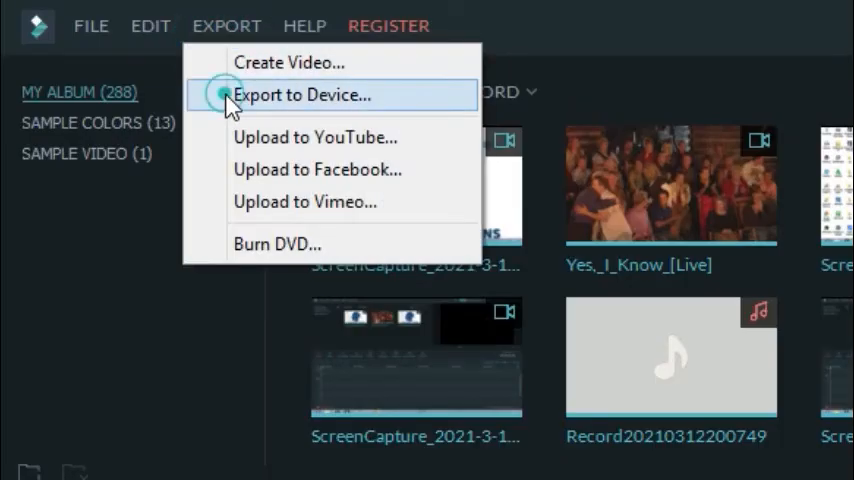
# Step: Export to device as MP3 into Filmora's Output folder and start the export
pyautogui.click(300, 94)
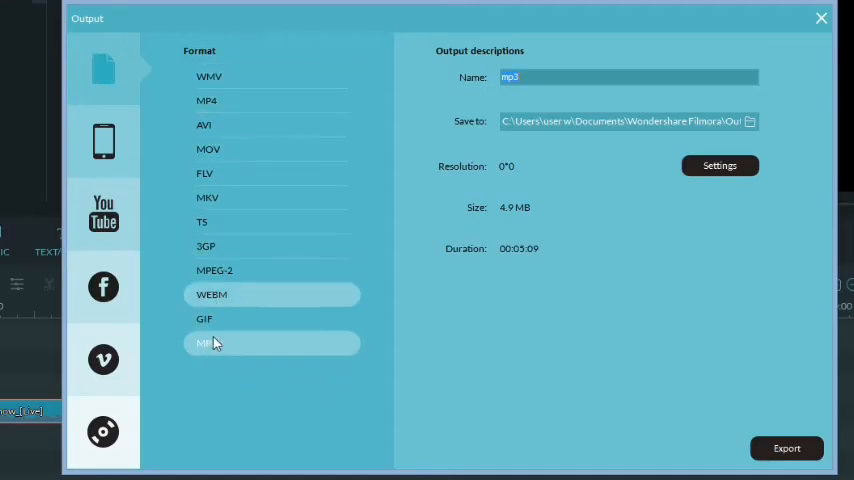
pyautogui.click(206, 344)
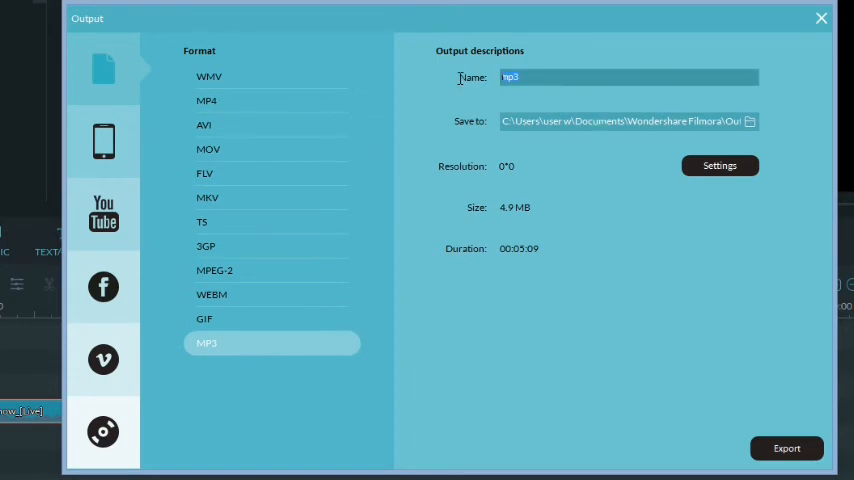
pyautogui.click(786, 448)
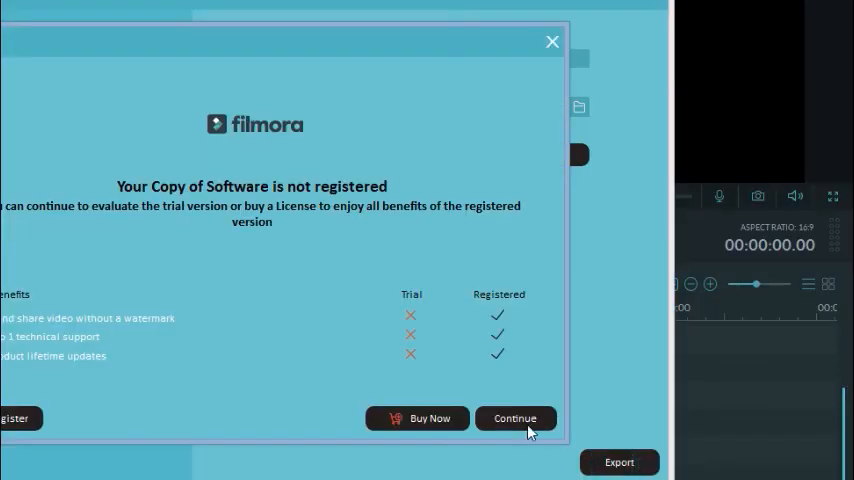
# Step: Continue past the trial notice and reveal the exported MP3 in the Output folder
pyautogui.click(516, 418)
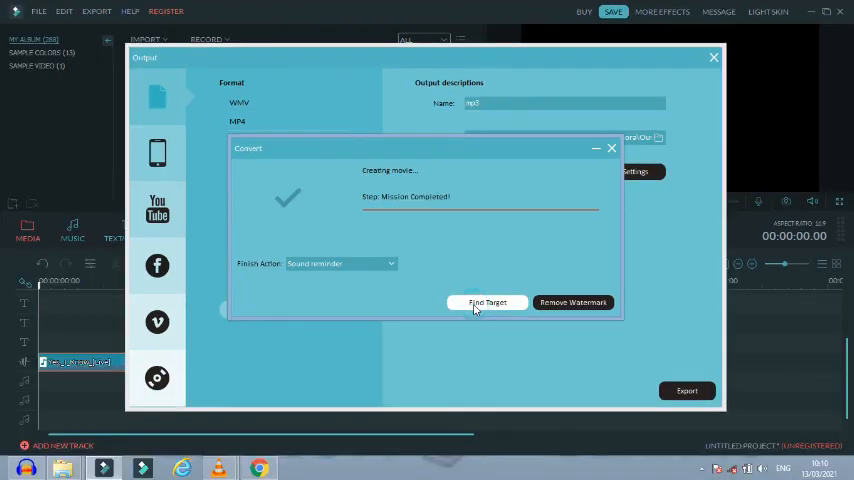
pyautogui.click(488, 304)
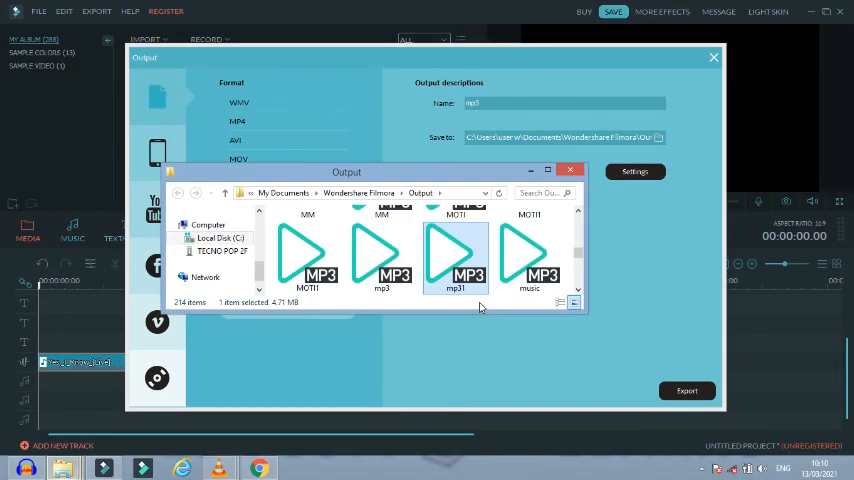